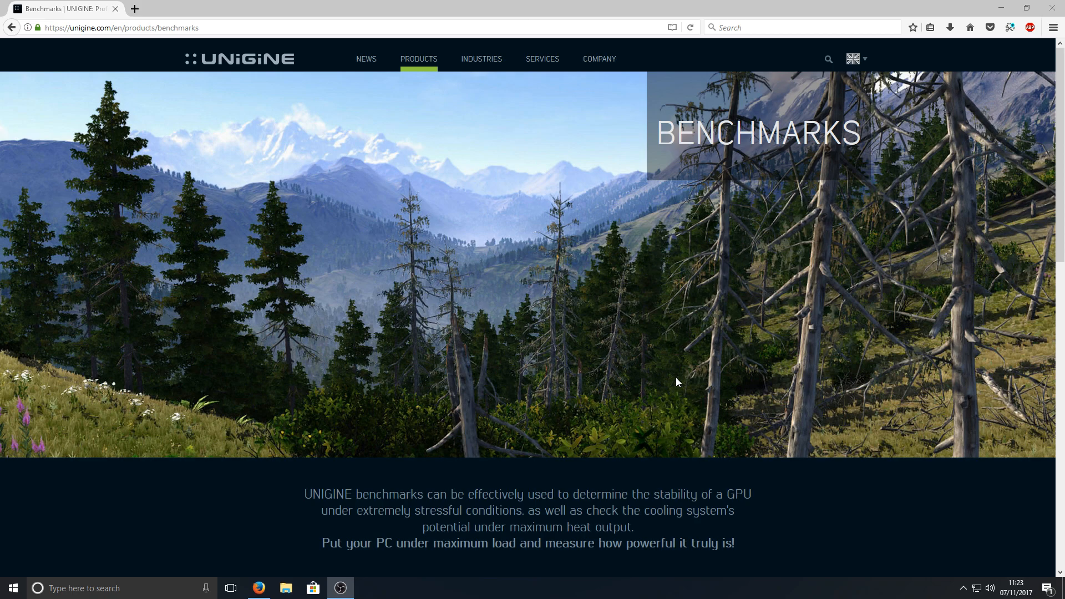
pyautogui.moveTo(630, 384)
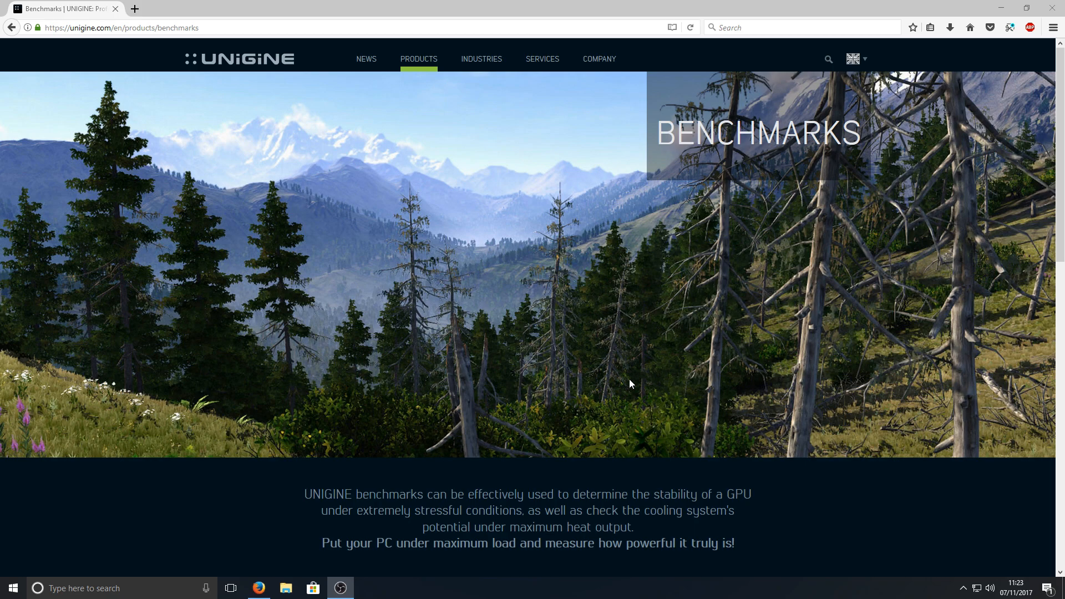
pyautogui.moveTo(276, 381)
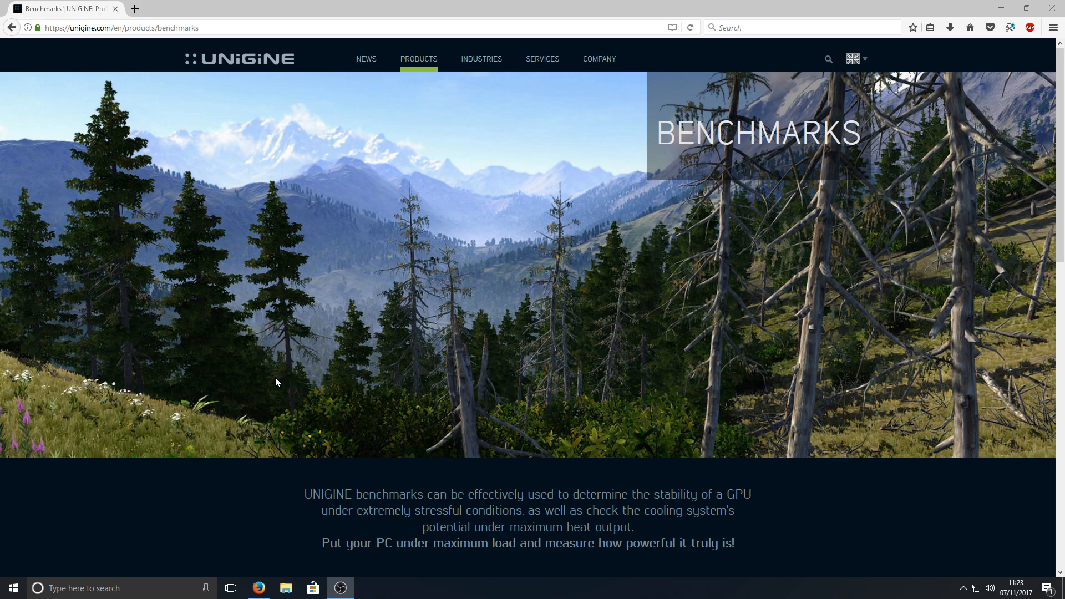
pyautogui.moveTo(578, 292)
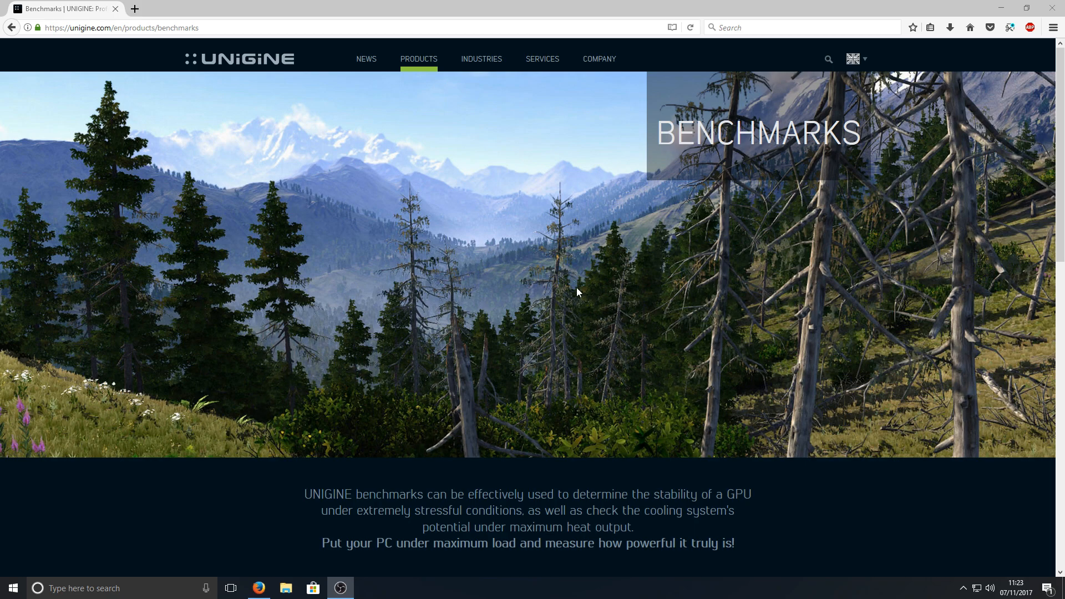
# Step: Browse the Unigine benchmarks page and go to the Superposition benchmark's own page
pyautogui.scroll(-3)
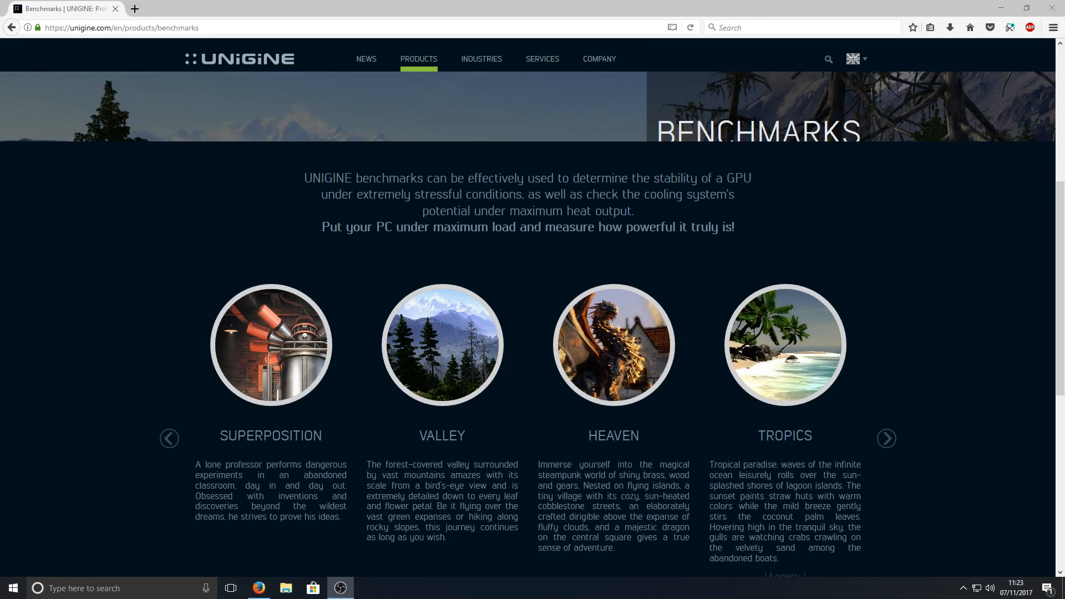
pyautogui.scroll(3)
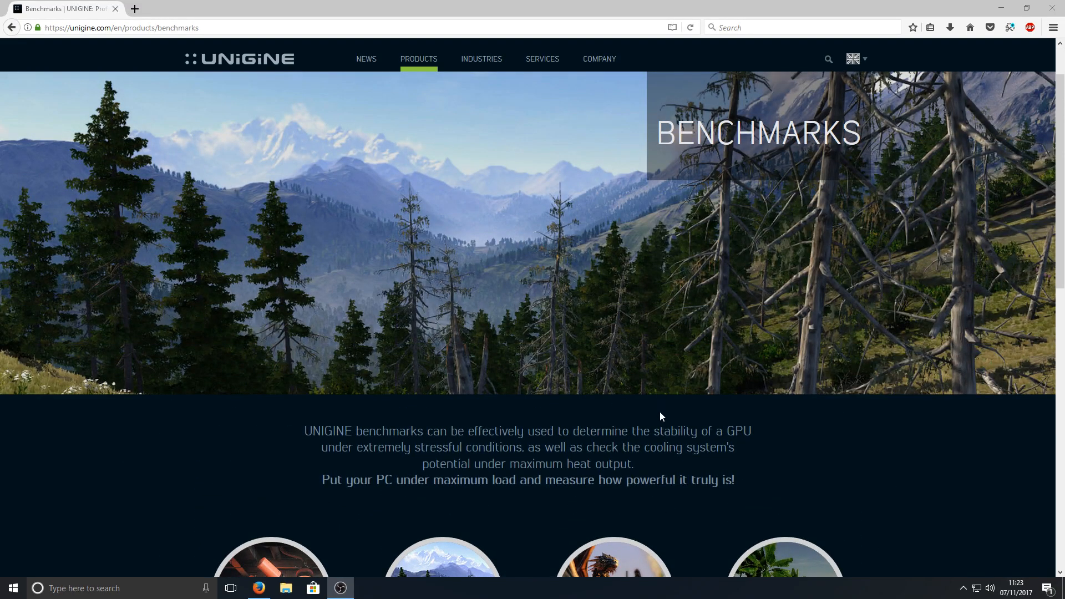
pyautogui.scroll(-3)
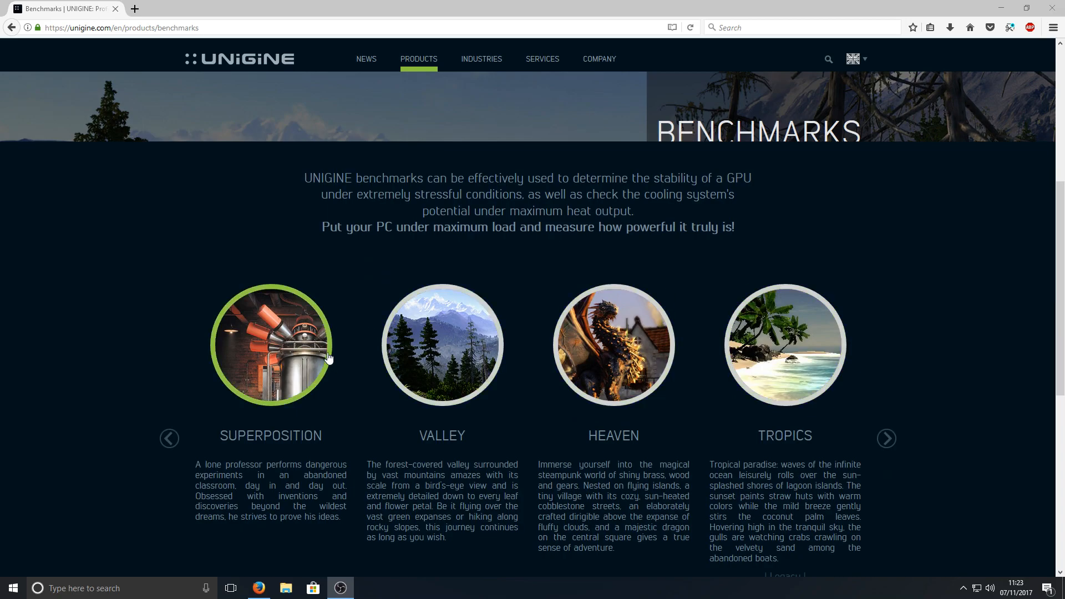
pyautogui.moveTo(247, 344)
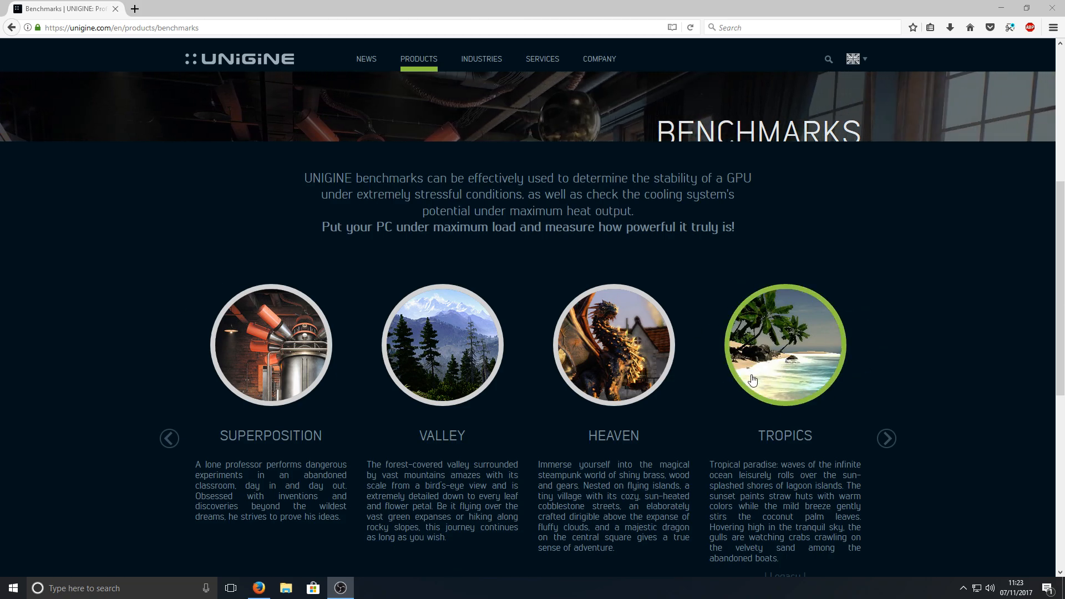
pyautogui.moveTo(612, 348)
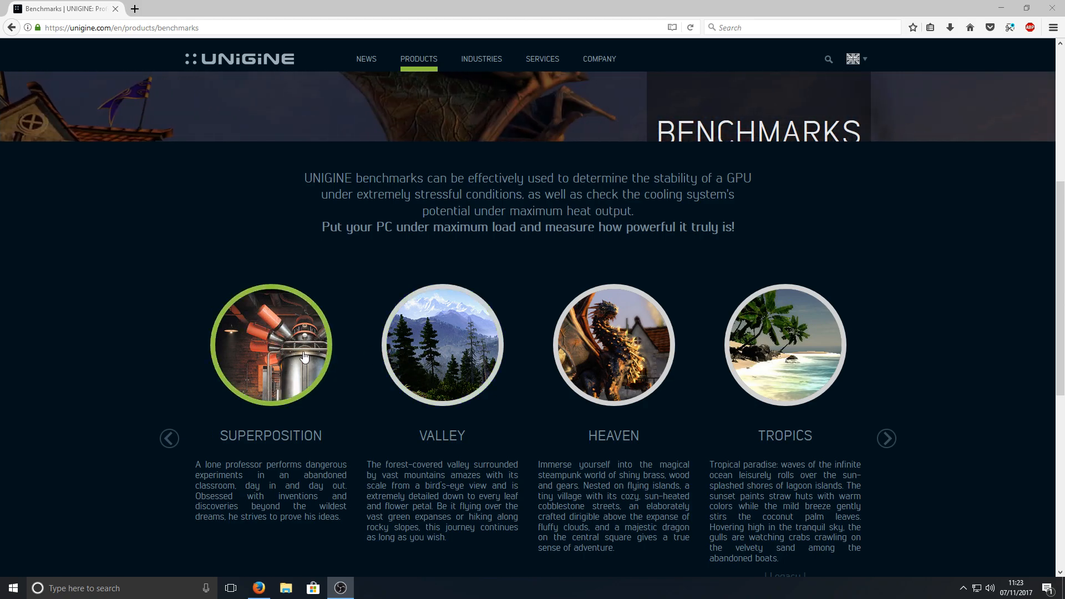
pyautogui.scroll(-3)
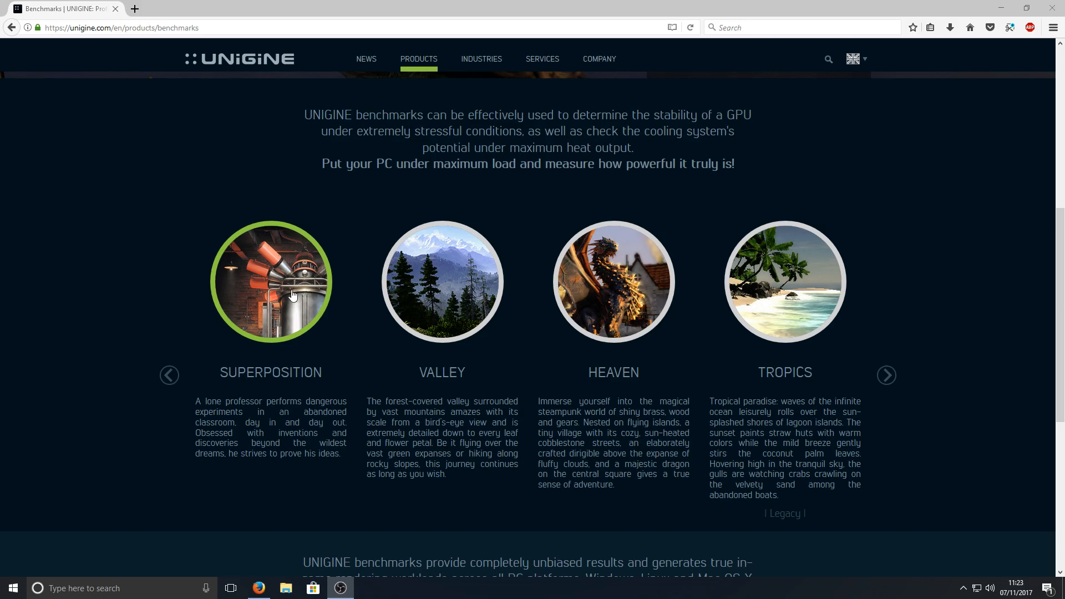
pyautogui.moveTo(523, 387)
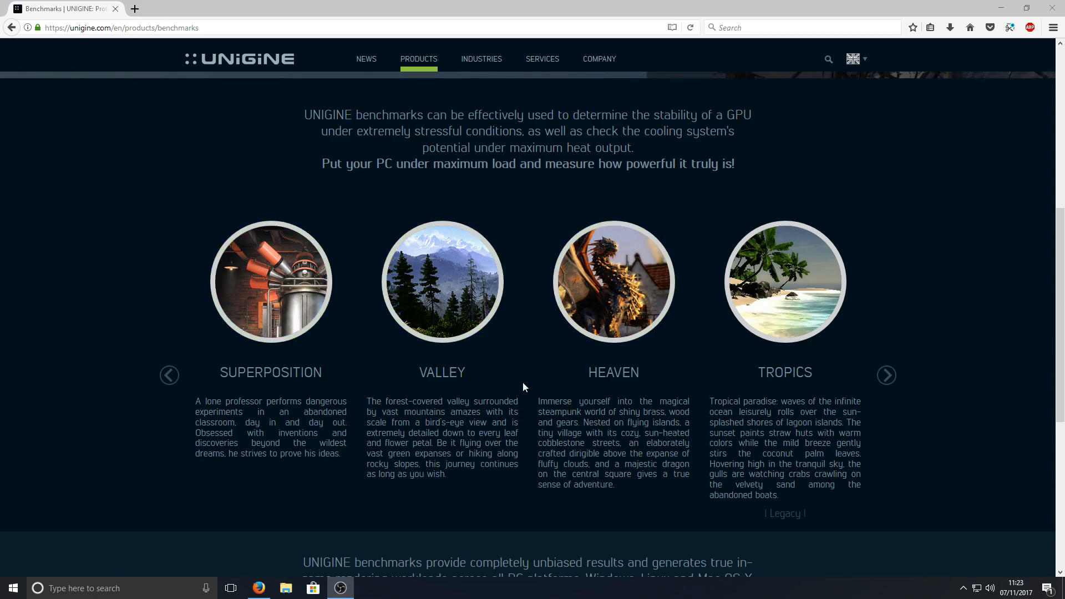
pyautogui.moveTo(270, 306)
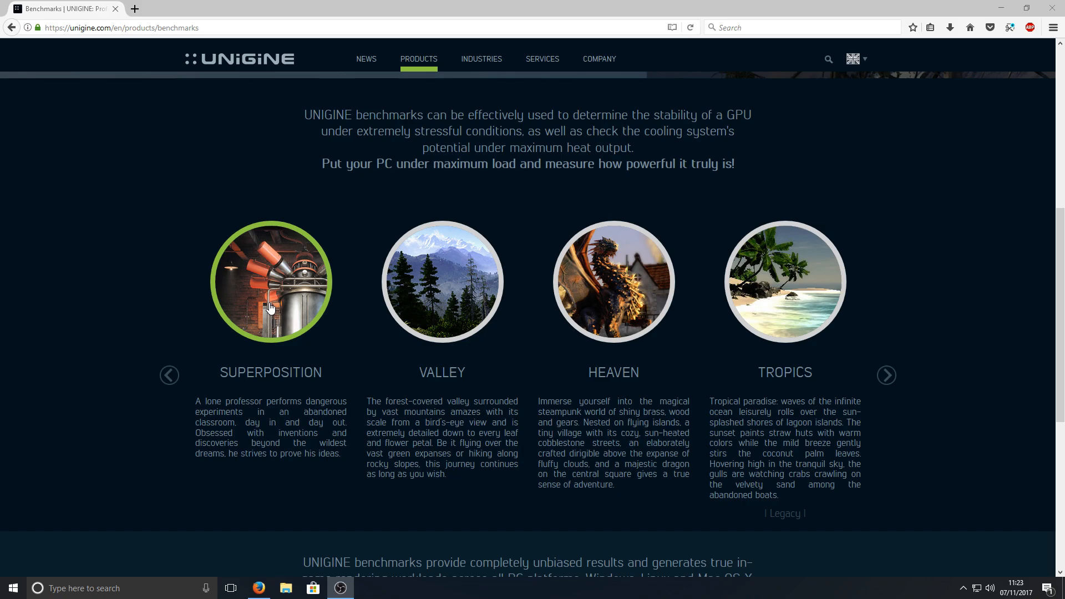
pyautogui.click(271, 281)
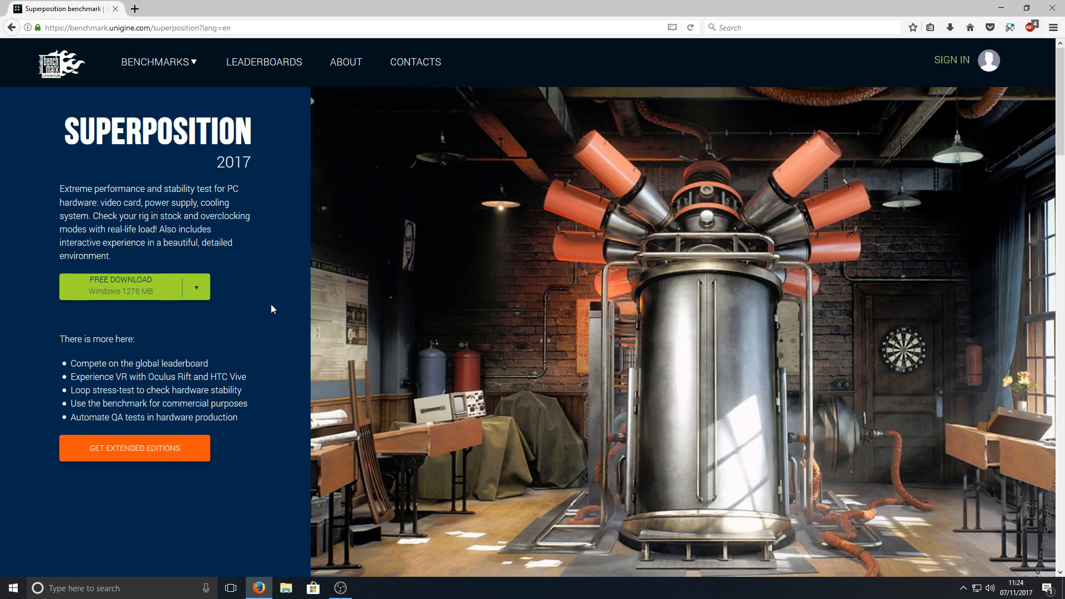
pyautogui.moveTo(264, 307)
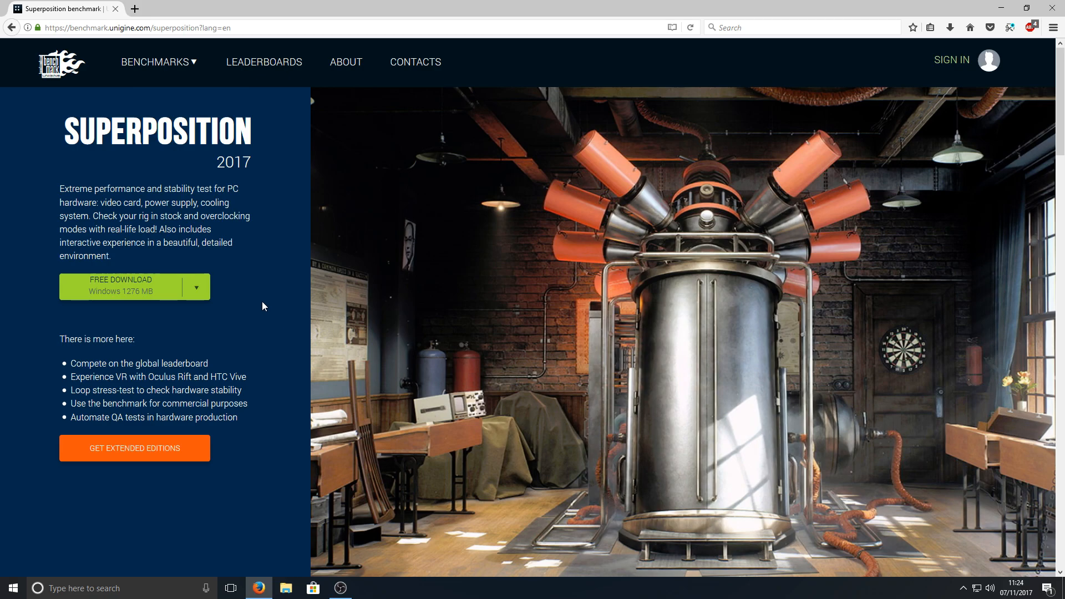
pyautogui.moveTo(121, 290)
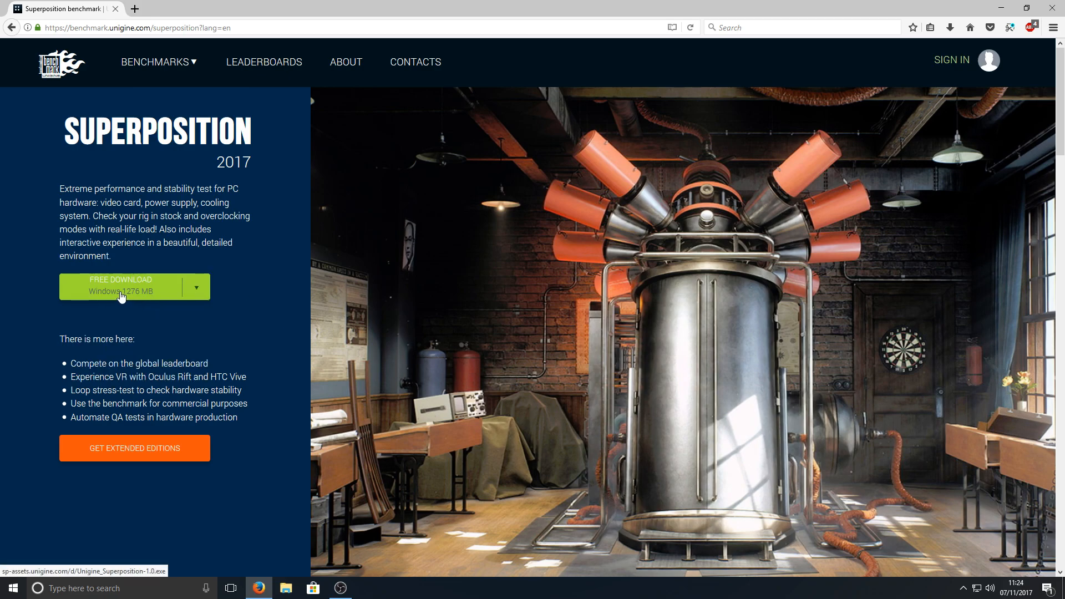
pyautogui.moveTo(99, 293)
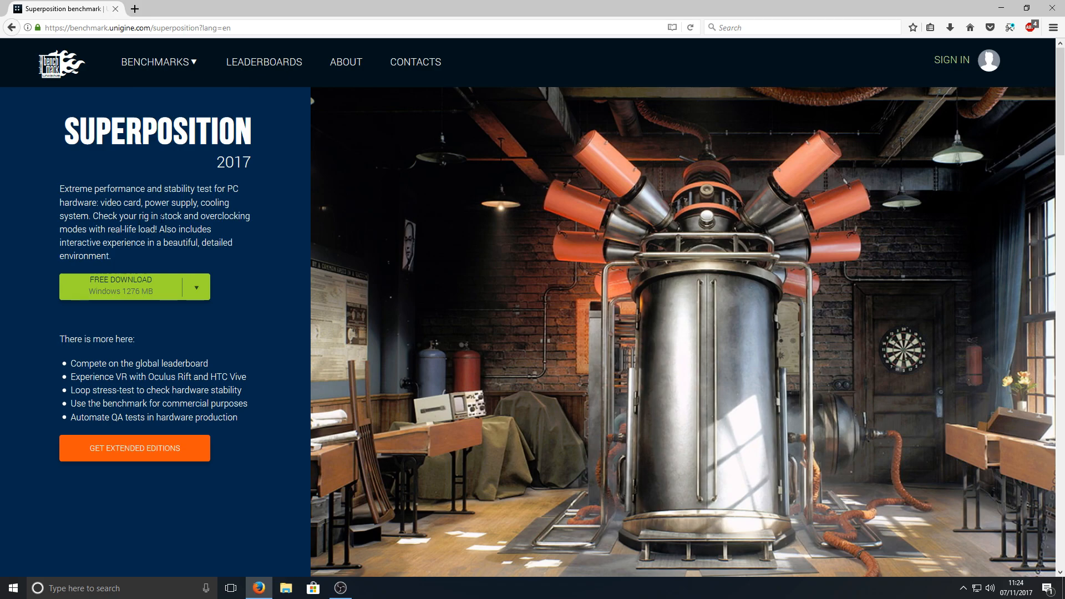
pyautogui.moveTo(218, 230)
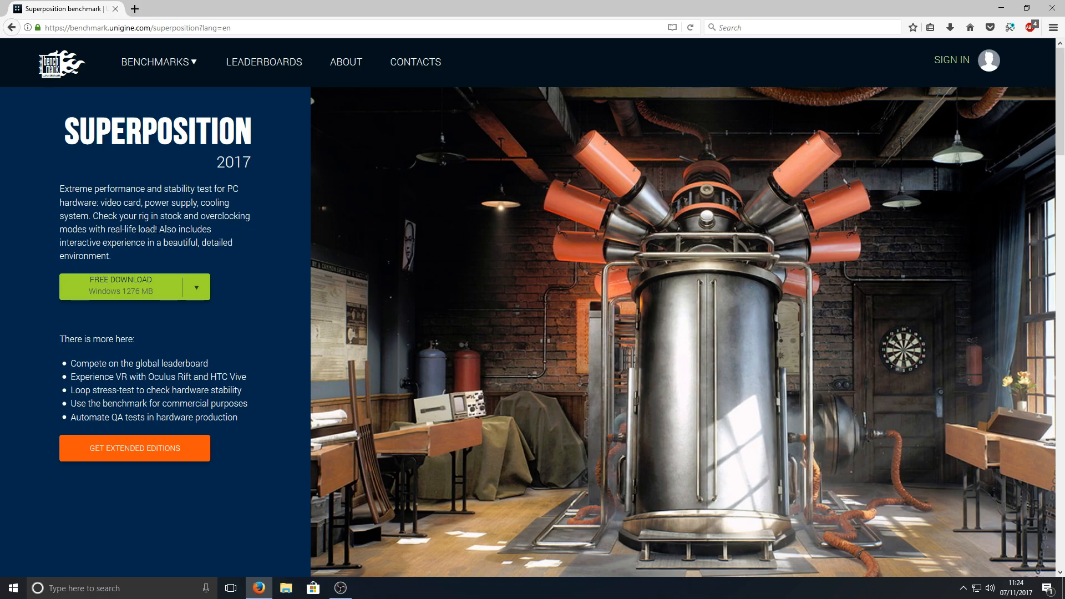
pyautogui.moveTo(140, 256)
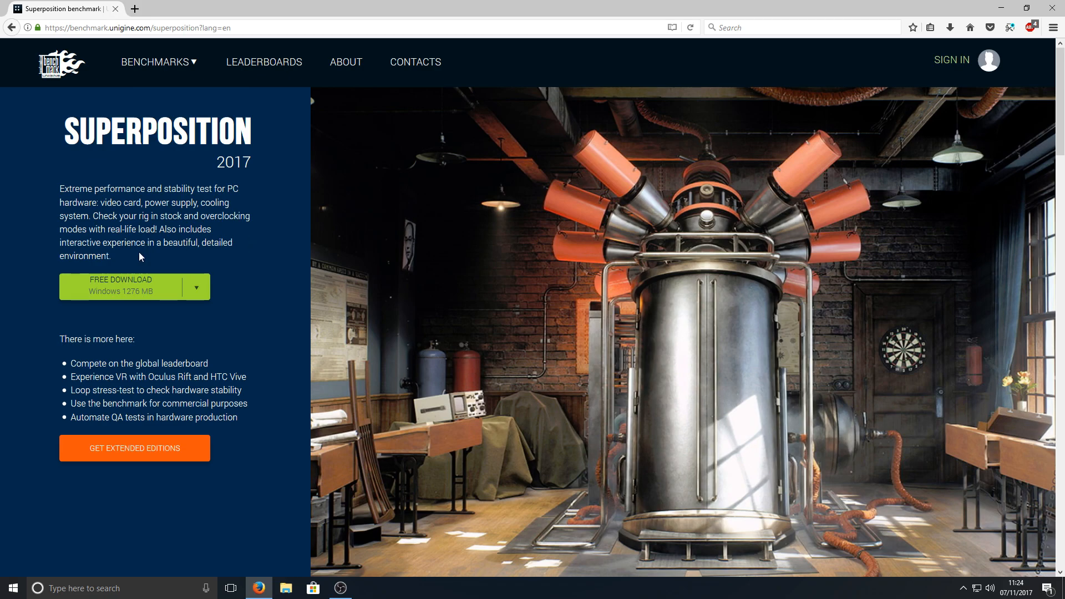
pyautogui.moveTo(179, 262)
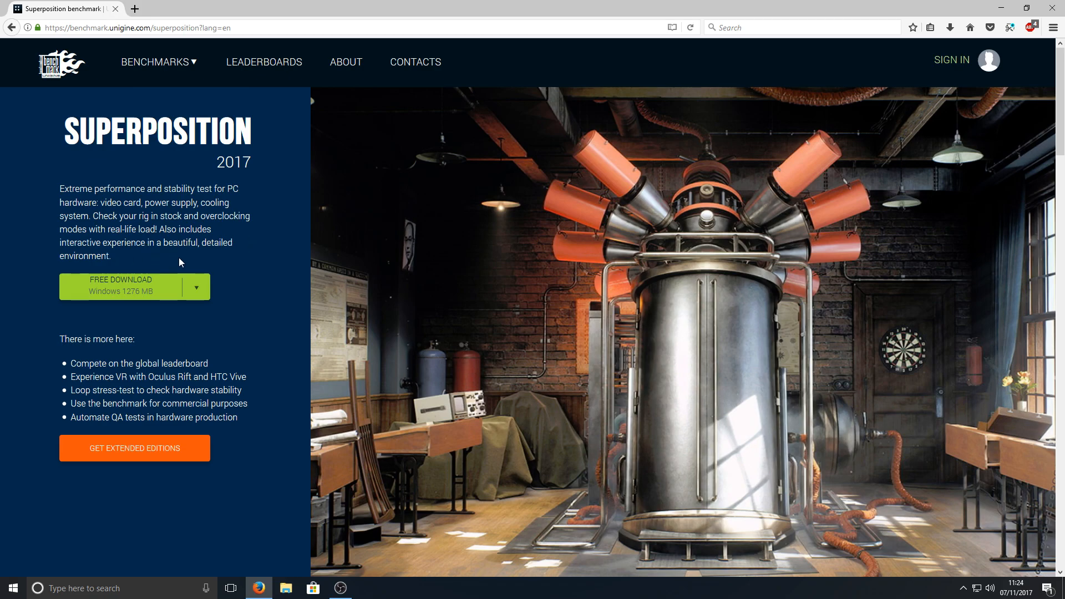
pyautogui.moveTo(325, 265)
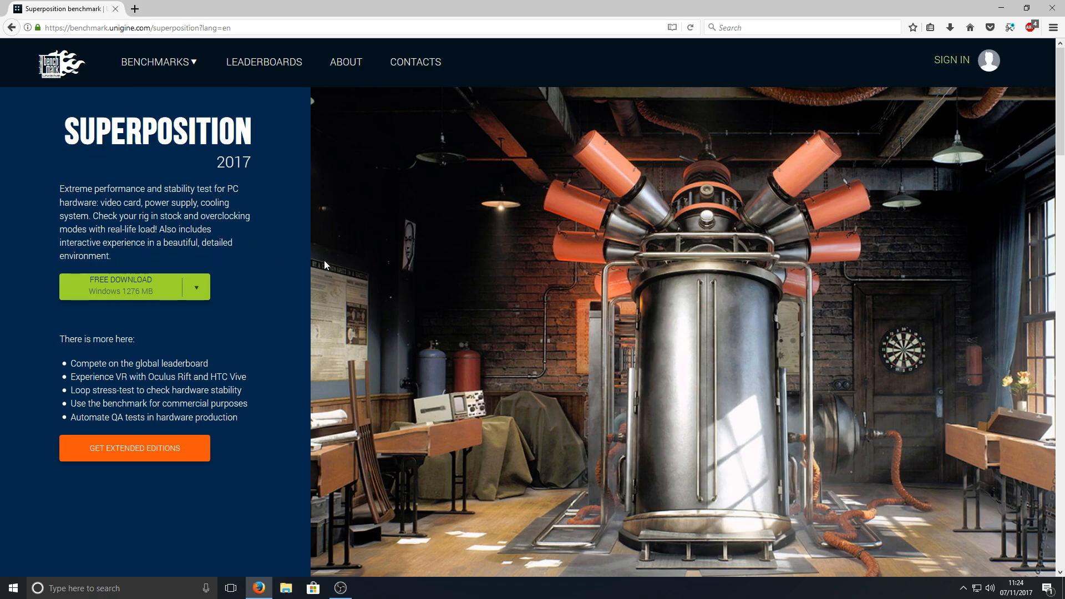
# Step: Review the Superposition page's free Windows download and edition pricing
pyautogui.scroll(-3)
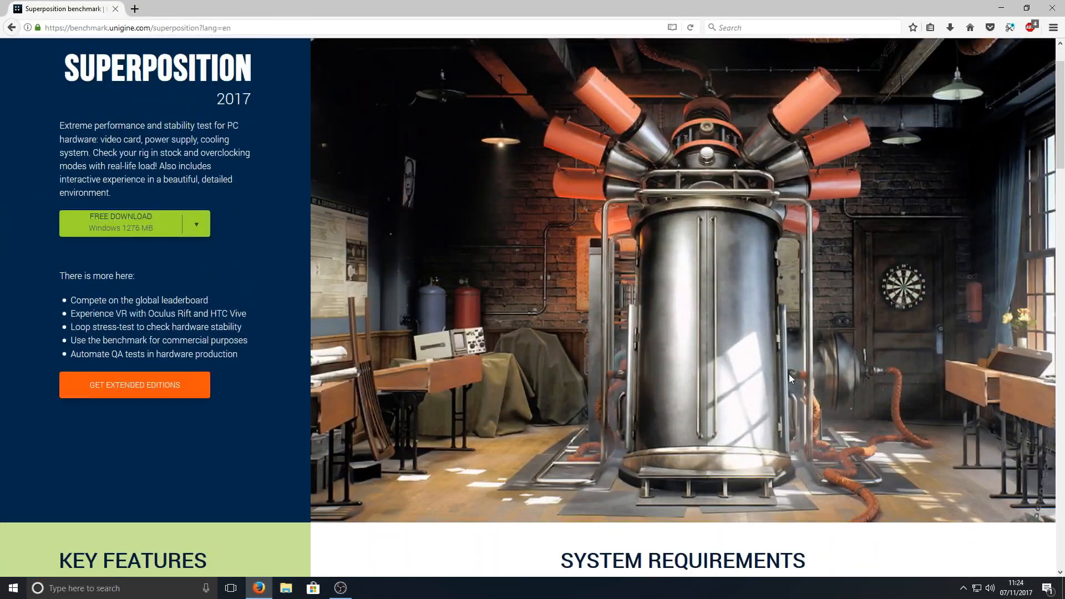
pyautogui.scroll(-3)
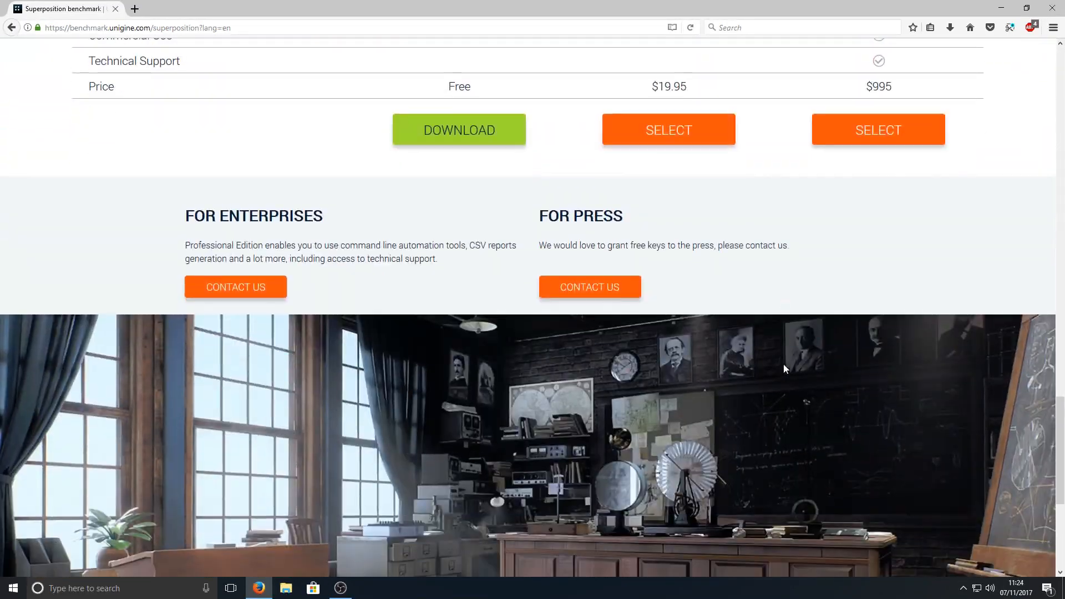
pyautogui.scroll(3)
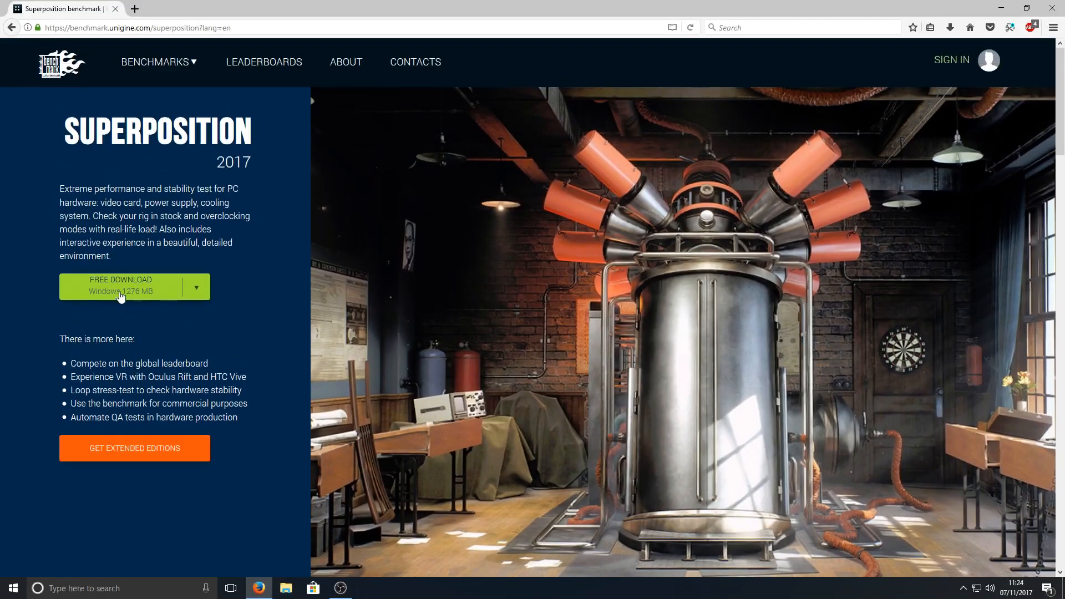
pyautogui.moveTo(409, 278)
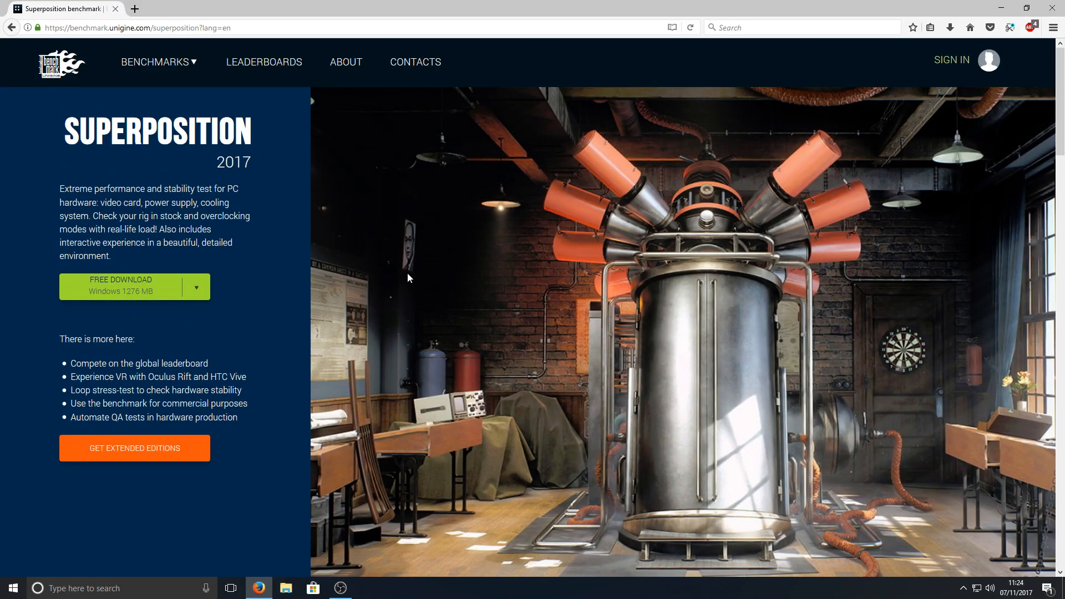
pyautogui.moveTo(818, 67)
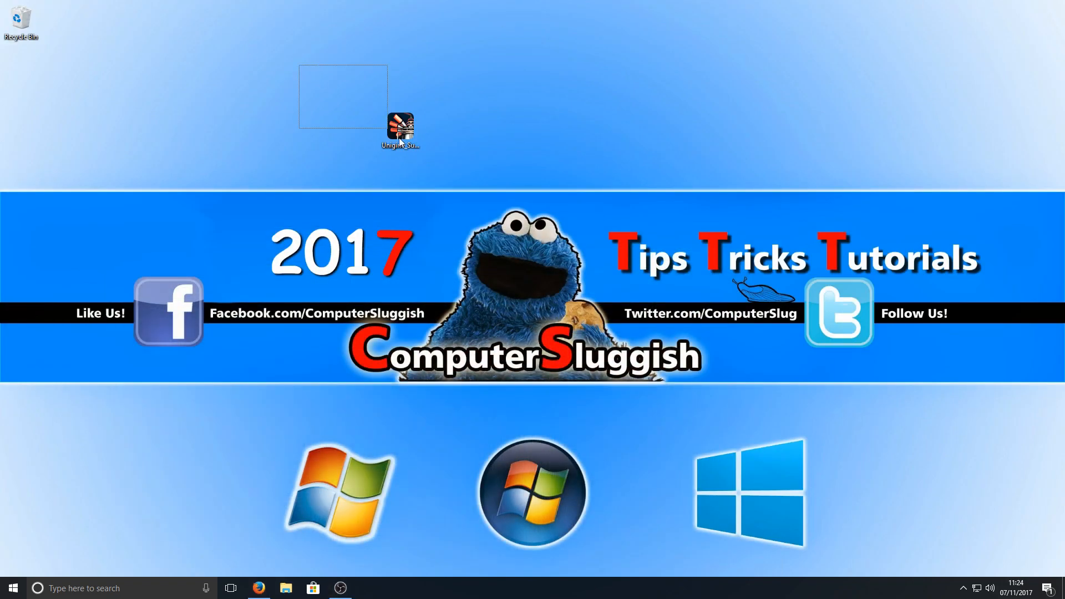
pyautogui.moveTo(401, 129)
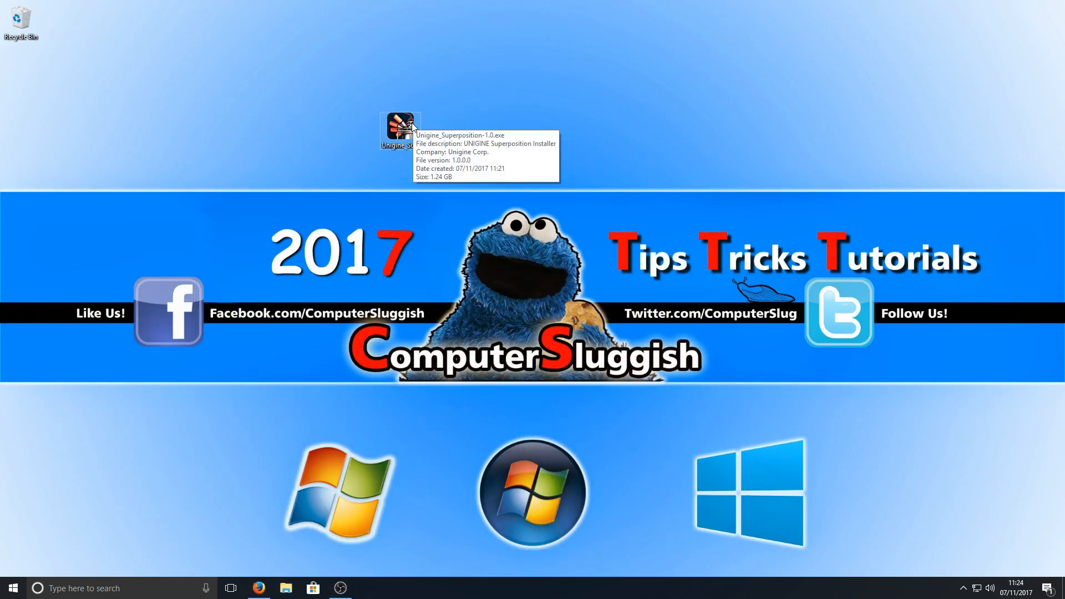
# Step: Run Unigine_Superposition-1.0.exe from the desktop and accept the license agreement
pyautogui.doubleClick(399, 129)
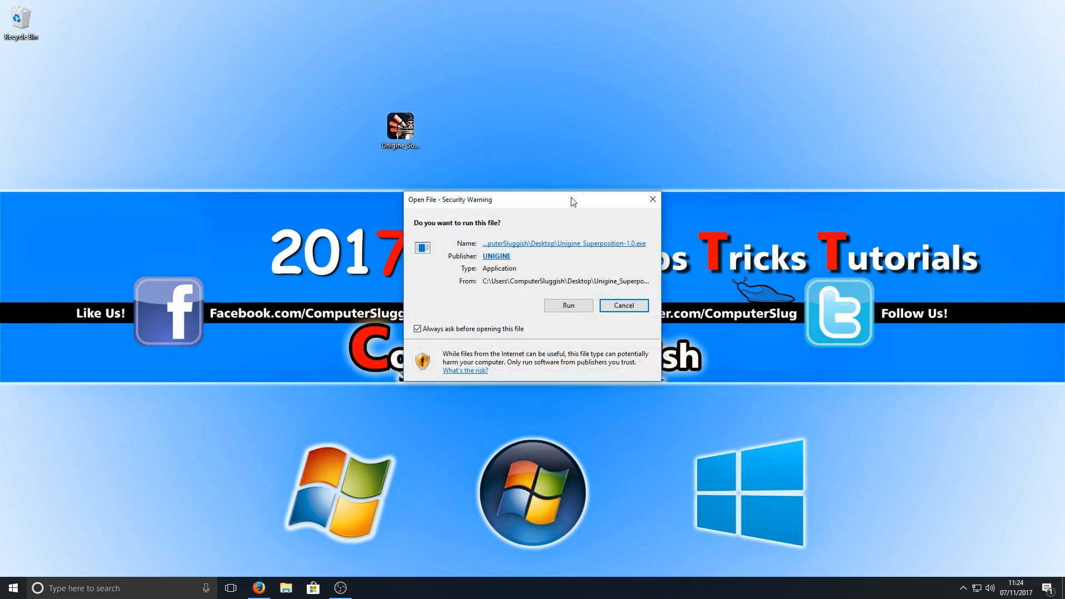
pyautogui.click(568, 305)
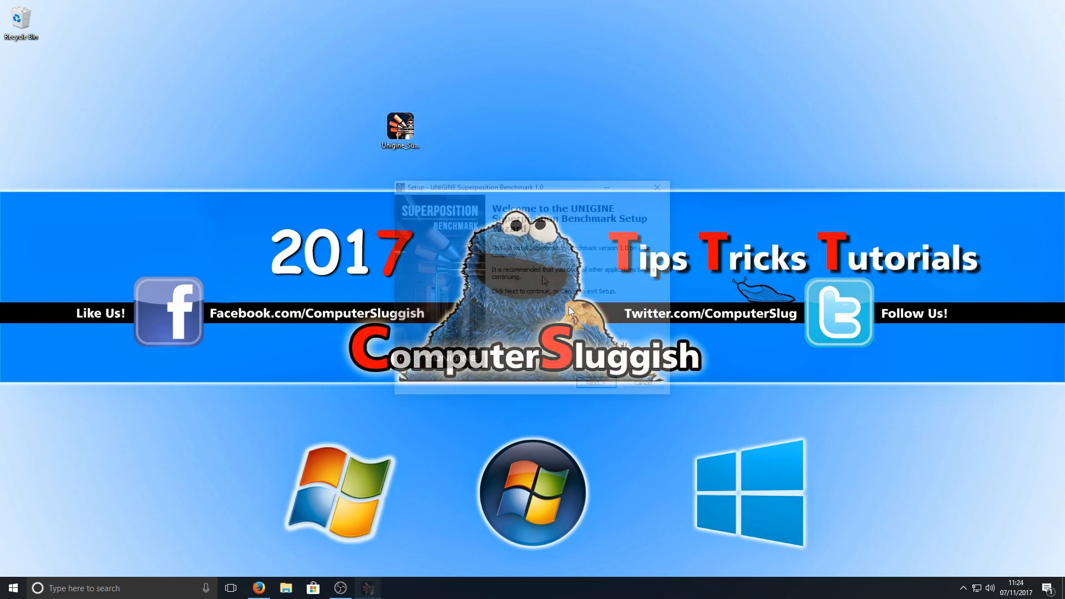
pyautogui.click(595, 383)
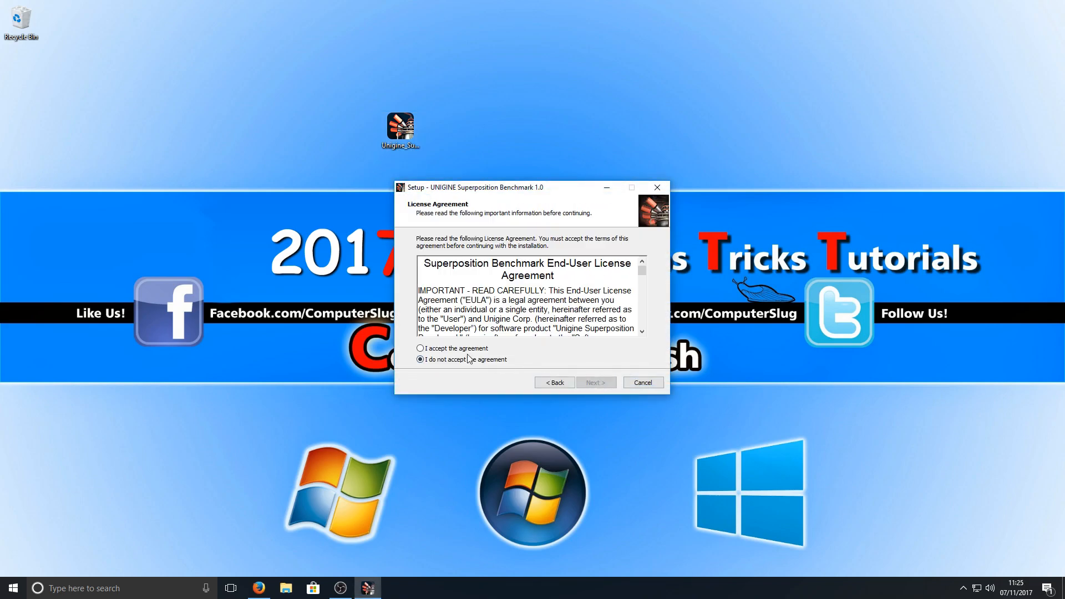
pyautogui.click(594, 382)
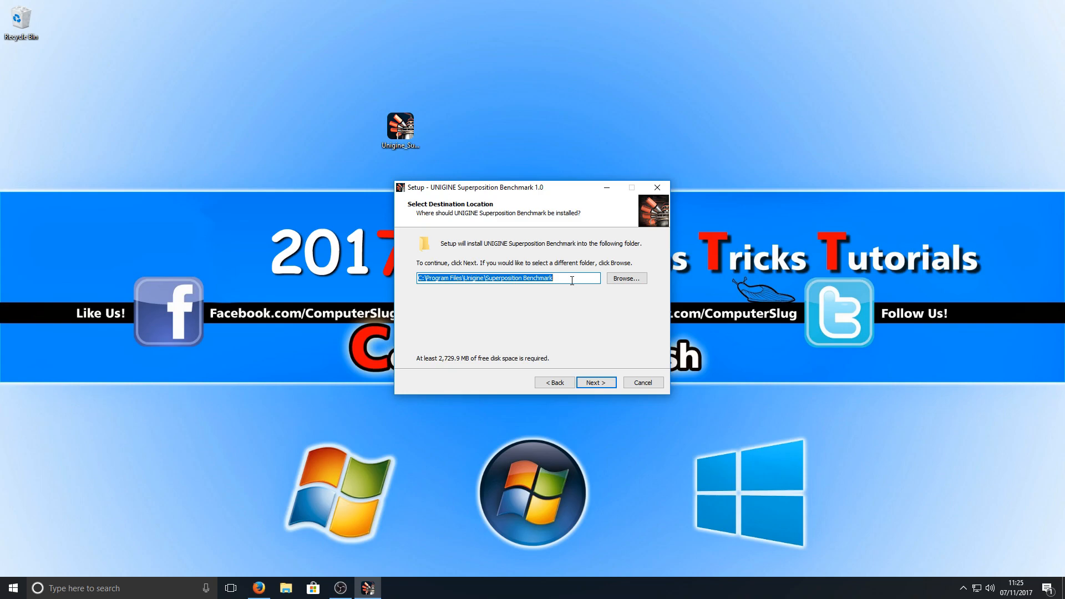
pyautogui.moveTo(601, 370)
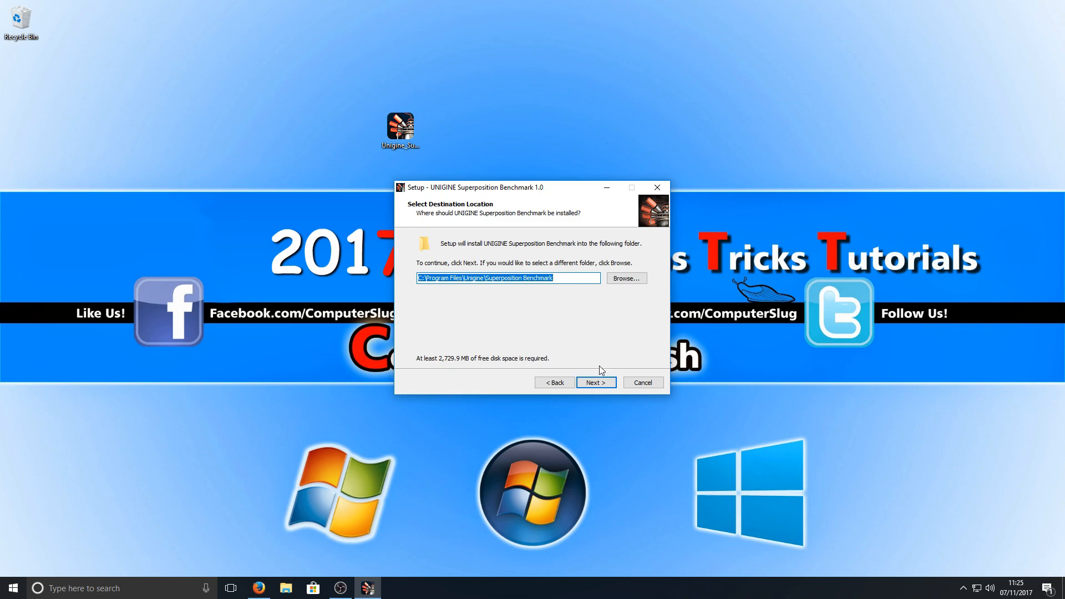
# Step: Install to the default Program Files folder with menu and desktop shortcuts
pyautogui.click(594, 382)
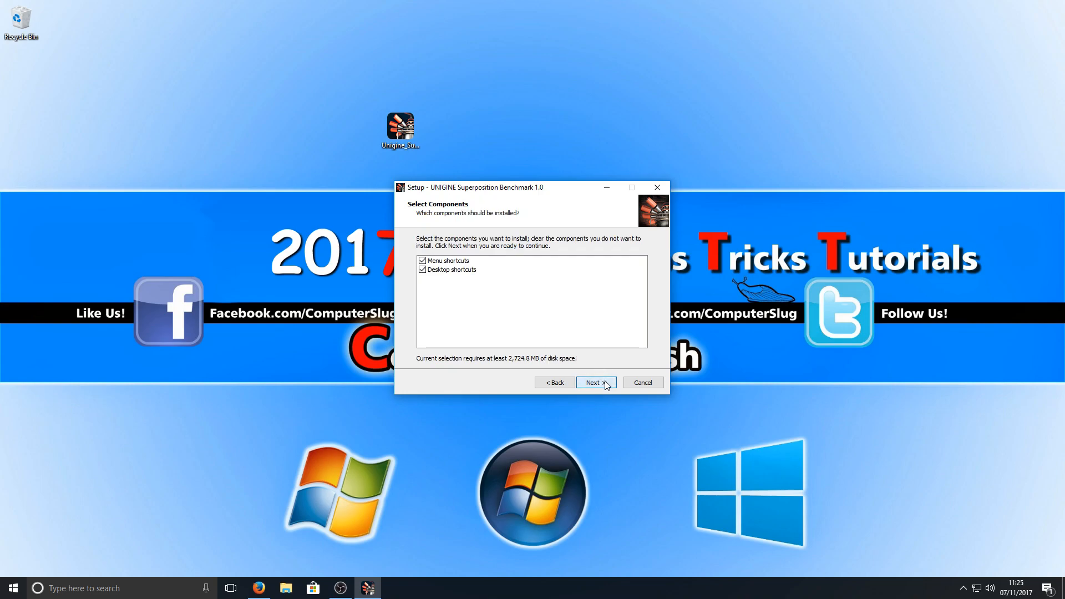
pyautogui.click(594, 382)
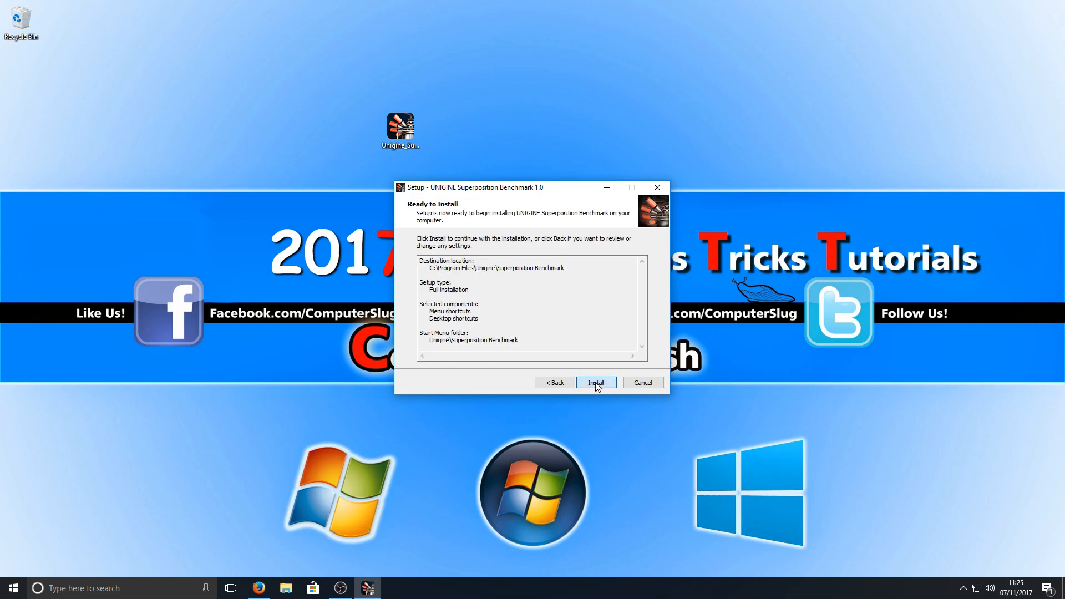
pyautogui.click(594, 382)
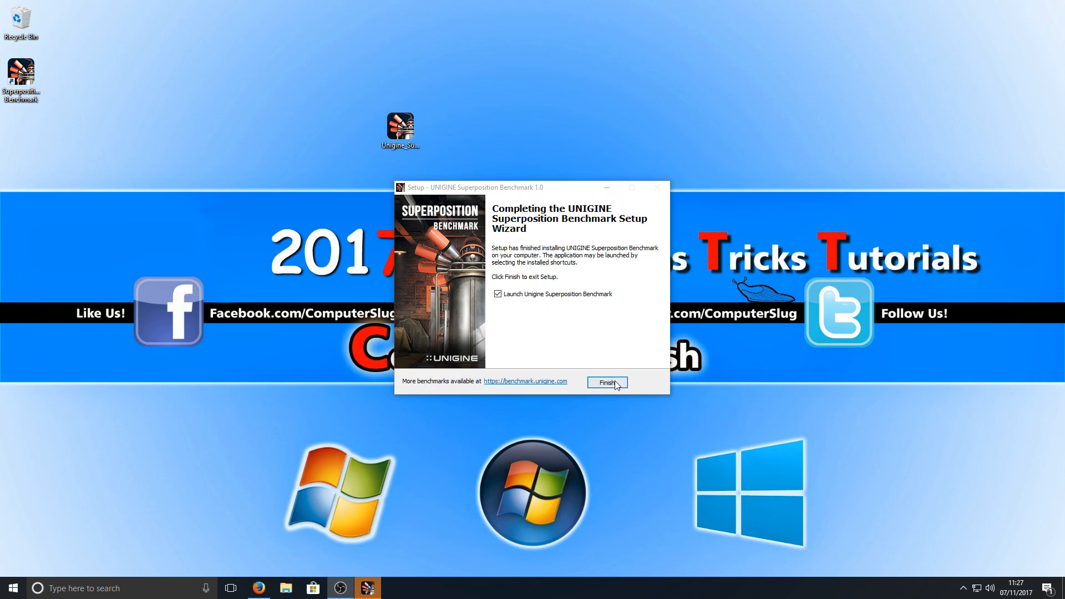
# Step: Finish setup launching Superposition, then try the Custom preset
pyautogui.click(606, 381)
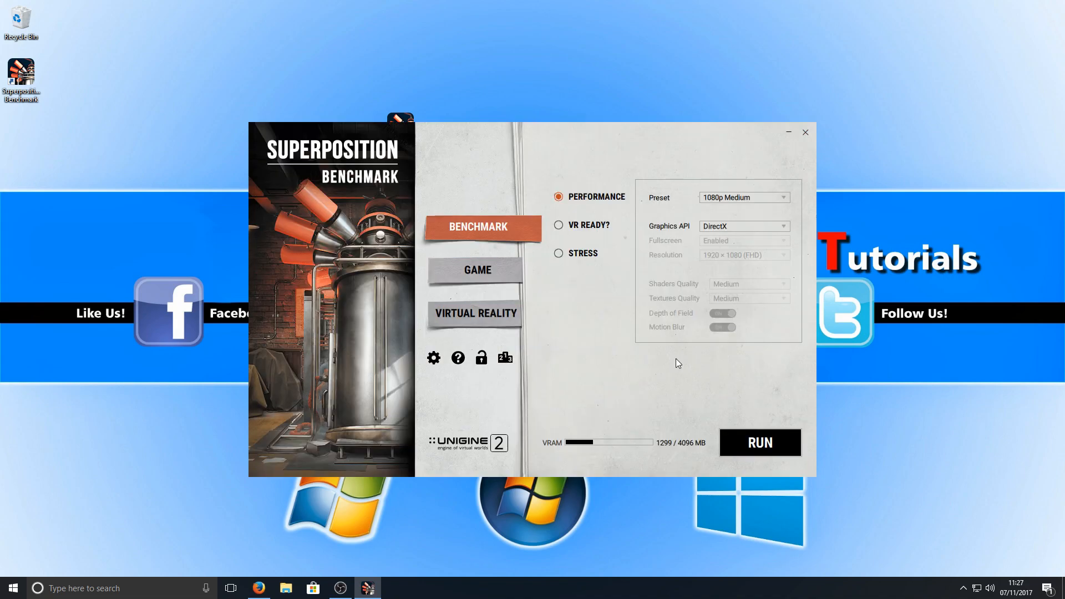
pyautogui.moveTo(733, 202)
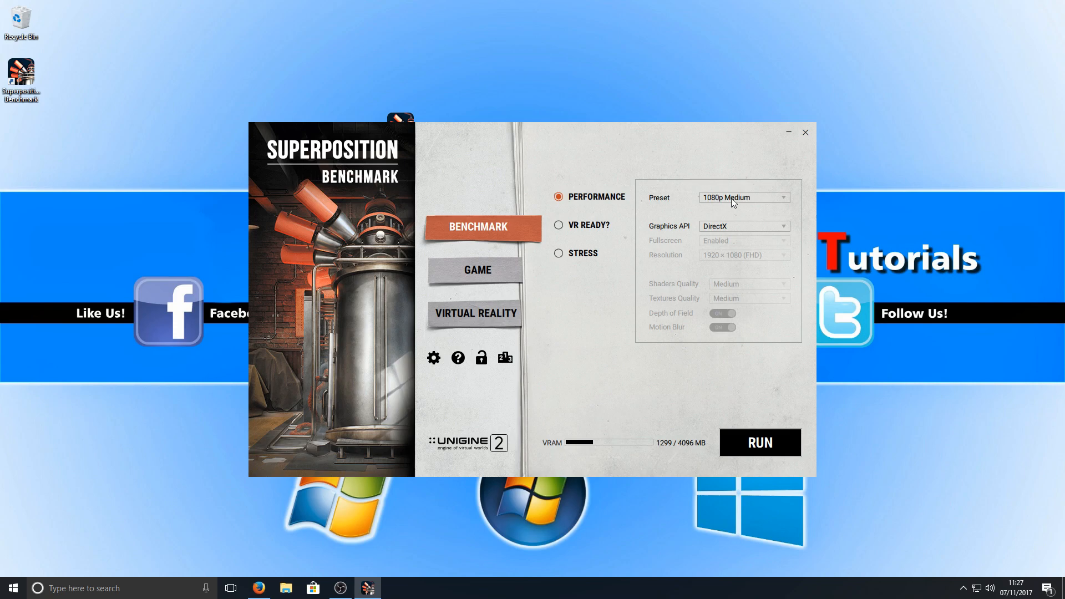
pyautogui.click(743, 198)
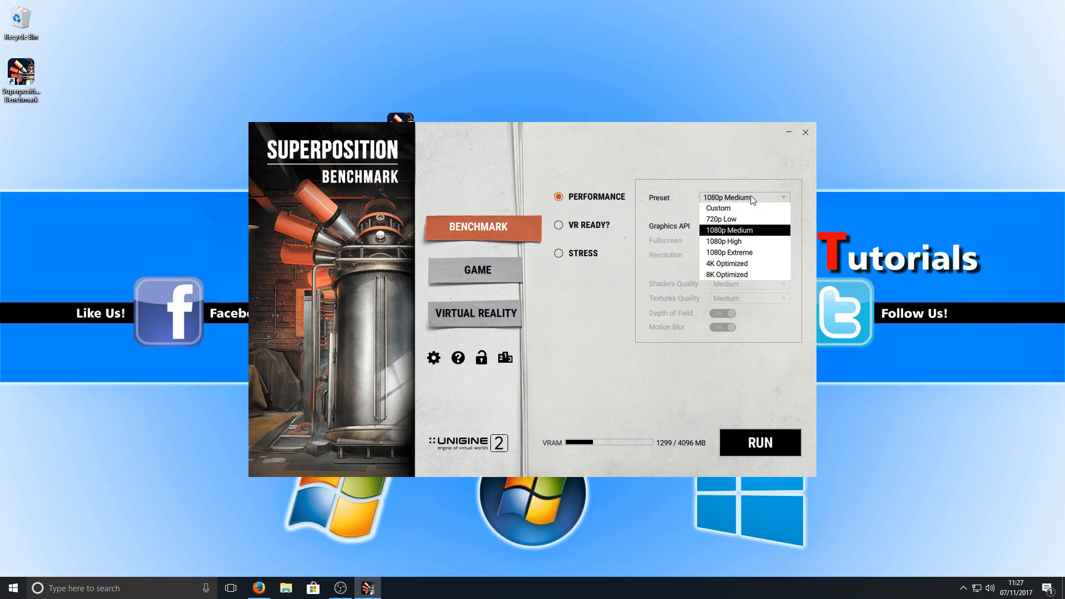
pyautogui.click(717, 208)
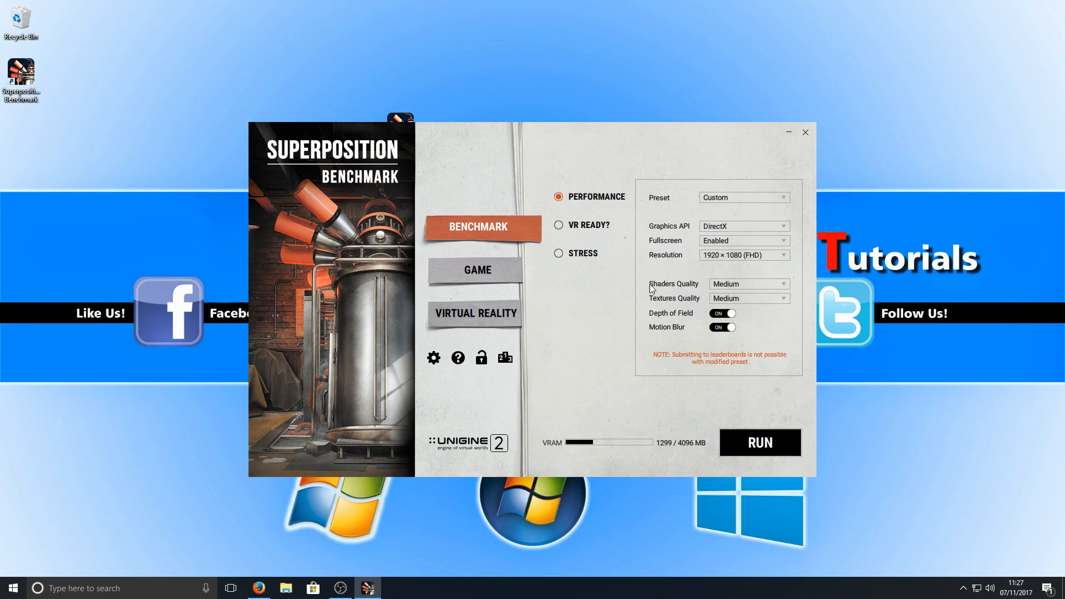
pyautogui.click(743, 197)
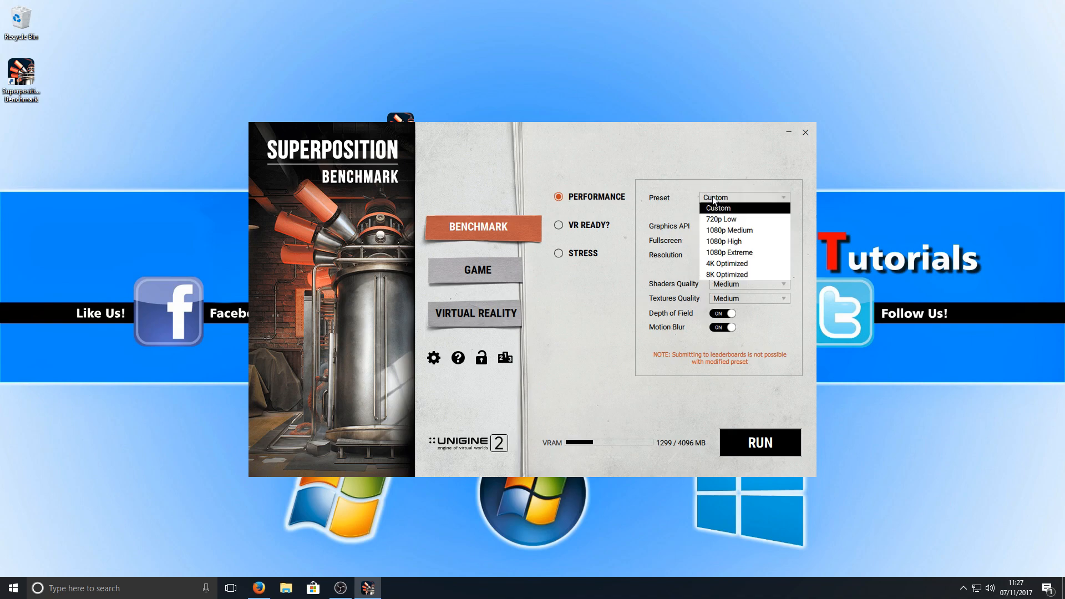
# Step: Try 4K Optimized, then settle on the 720p Low preset at 1280×720
pyautogui.click(726, 264)
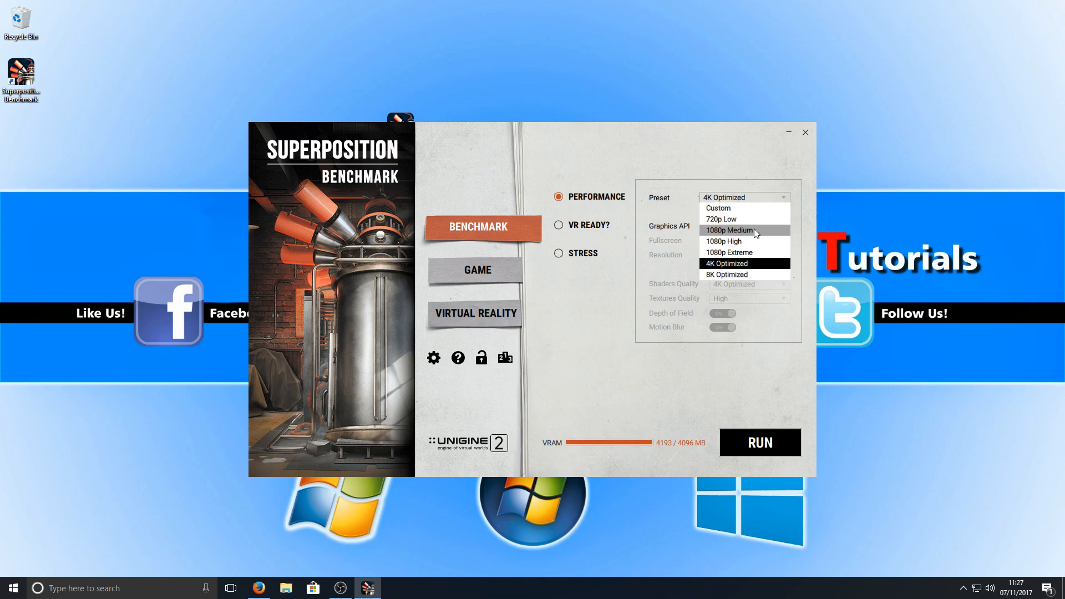
pyautogui.click(729, 229)
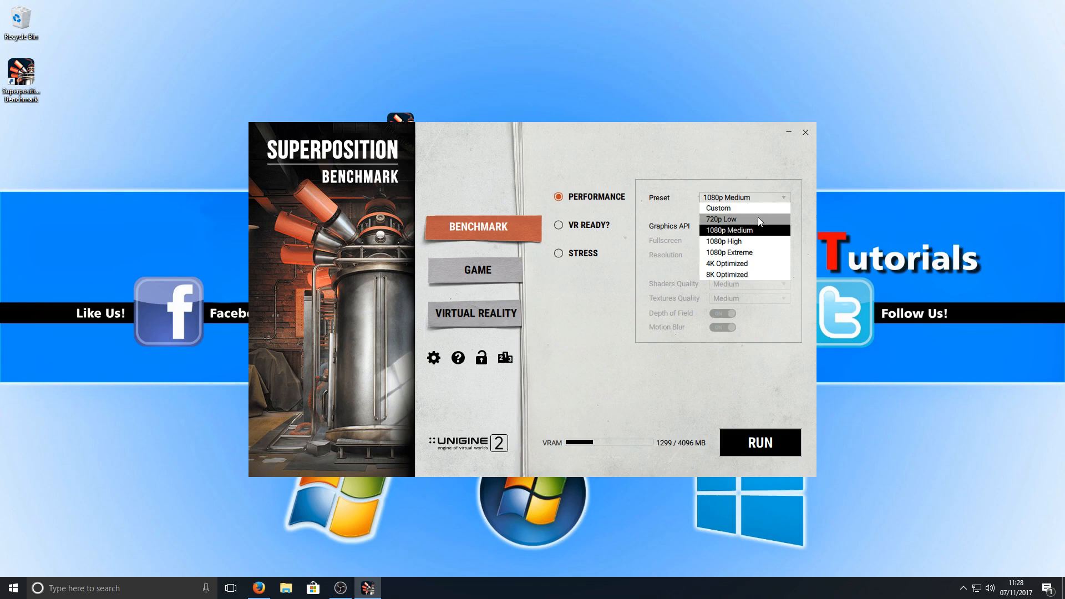
pyautogui.click(721, 219)
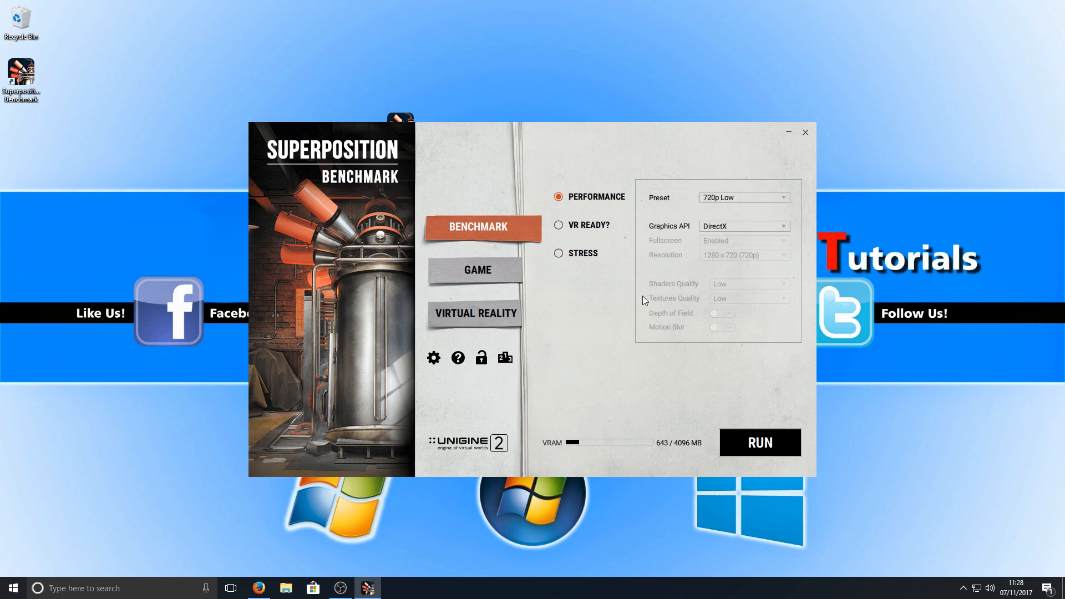
# Step: Check the Game and Virtual Reality modes, then run the 720p Low benchmark full-screen
pyautogui.click(477, 269)
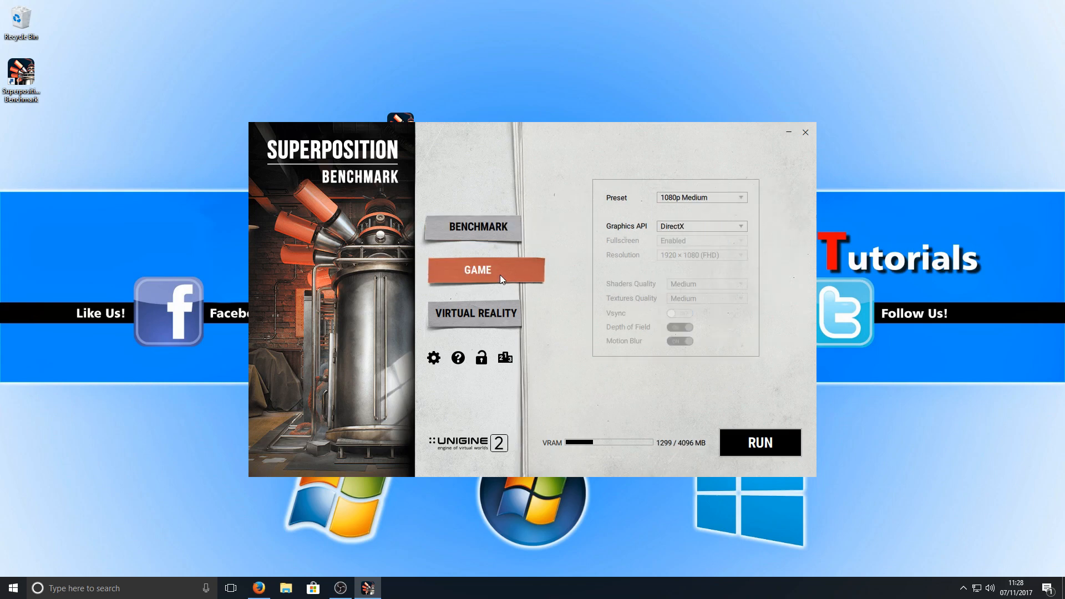
pyautogui.moveTo(763, 243)
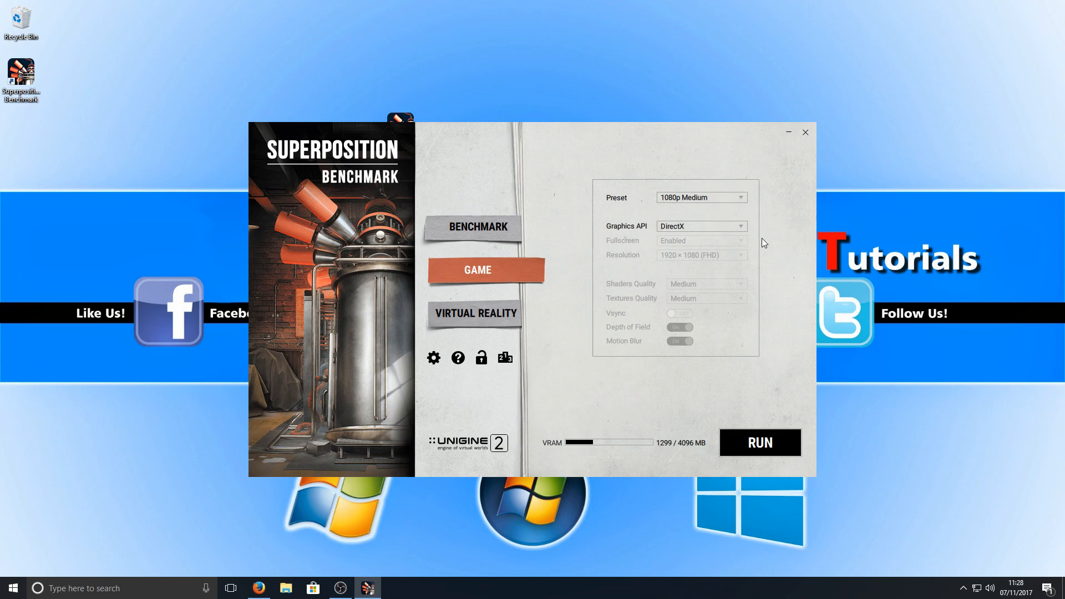
pyautogui.click(475, 313)
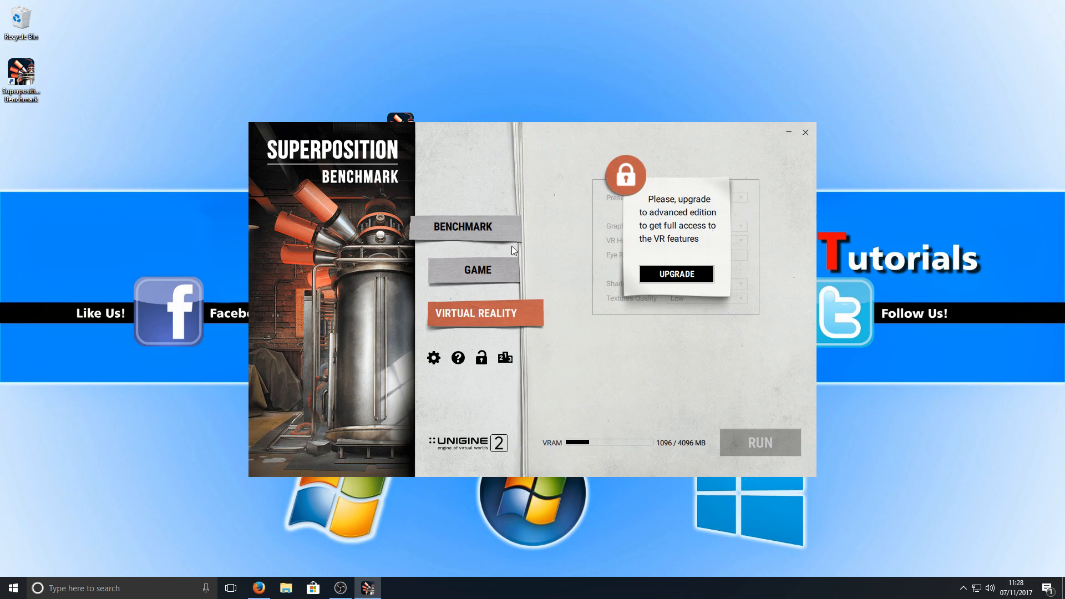
pyautogui.click(464, 227)
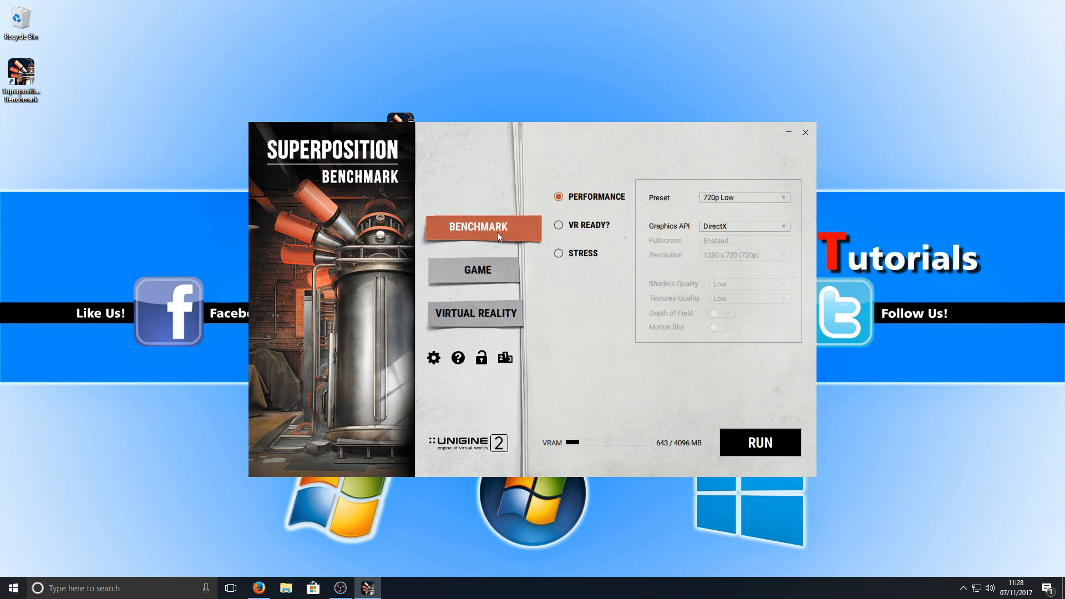
pyautogui.moveTo(706, 260)
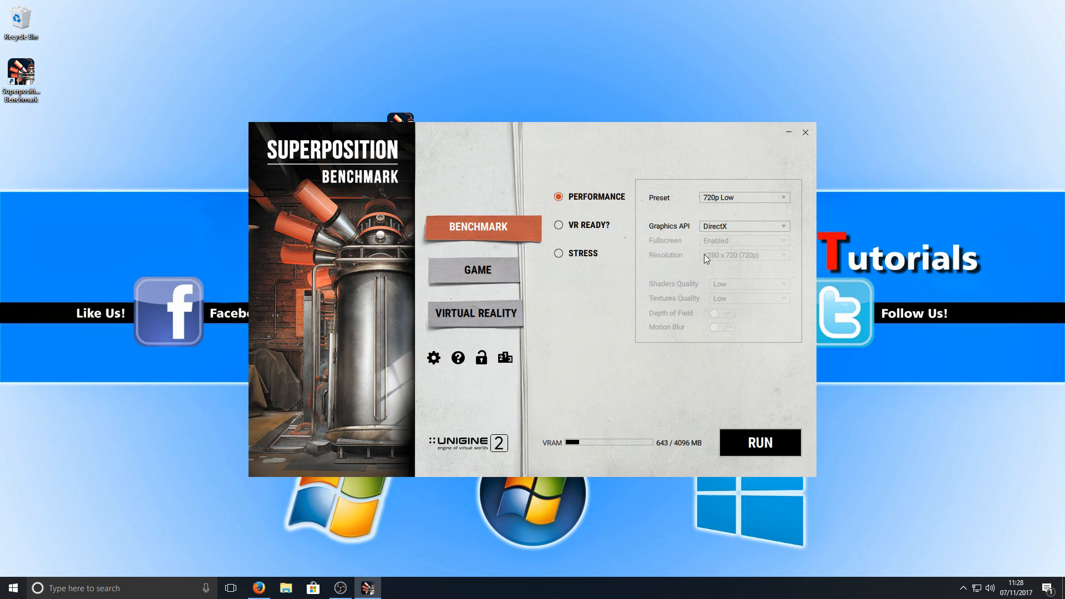
pyautogui.moveTo(732, 286)
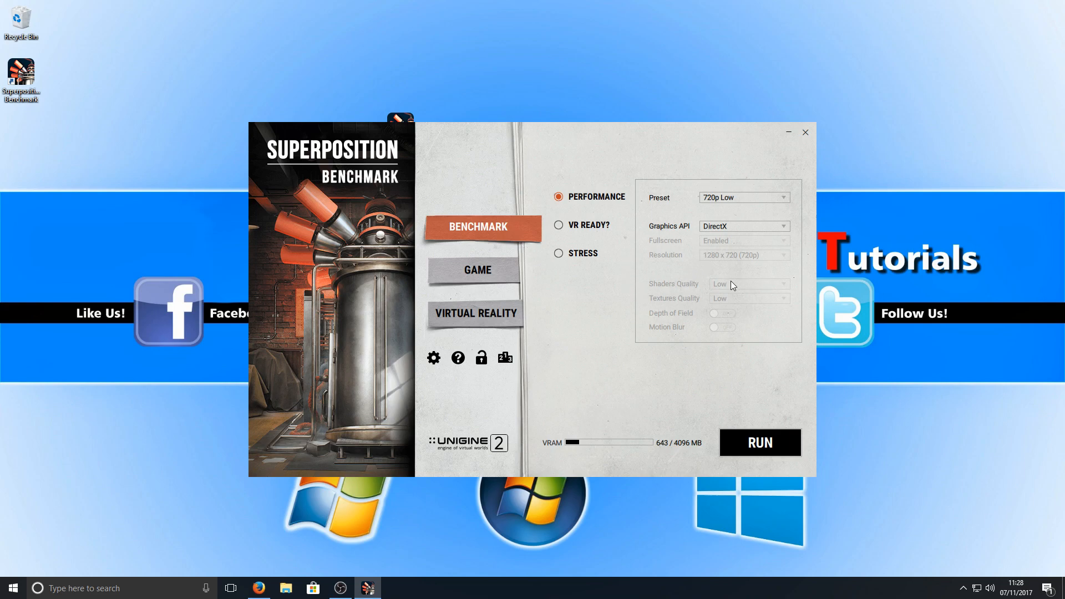
pyautogui.moveTo(660, 360)
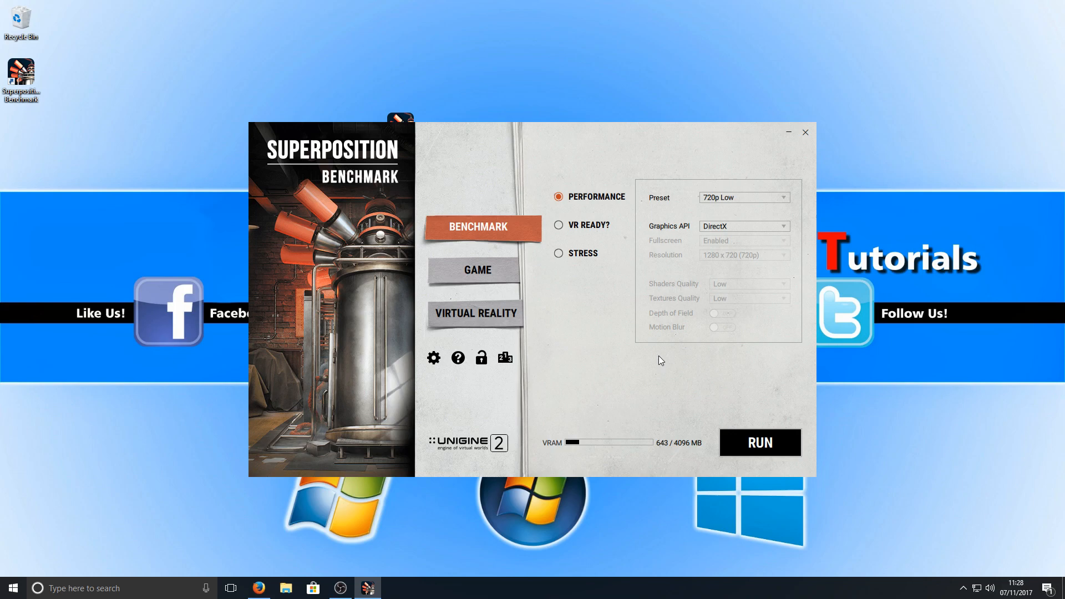
pyautogui.moveTo(739, 349)
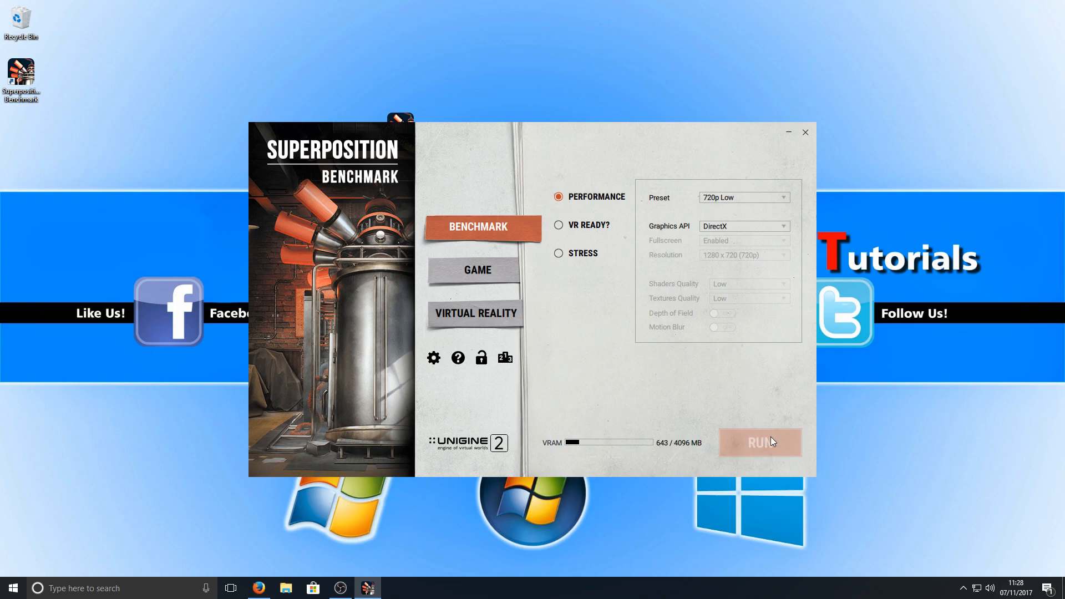
pyautogui.click(759, 443)
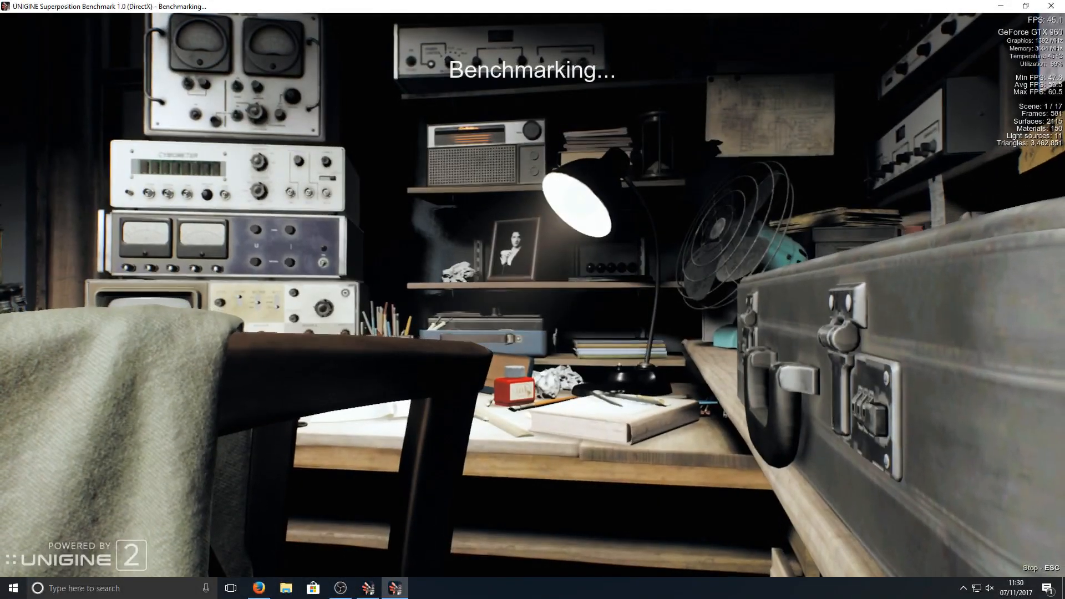